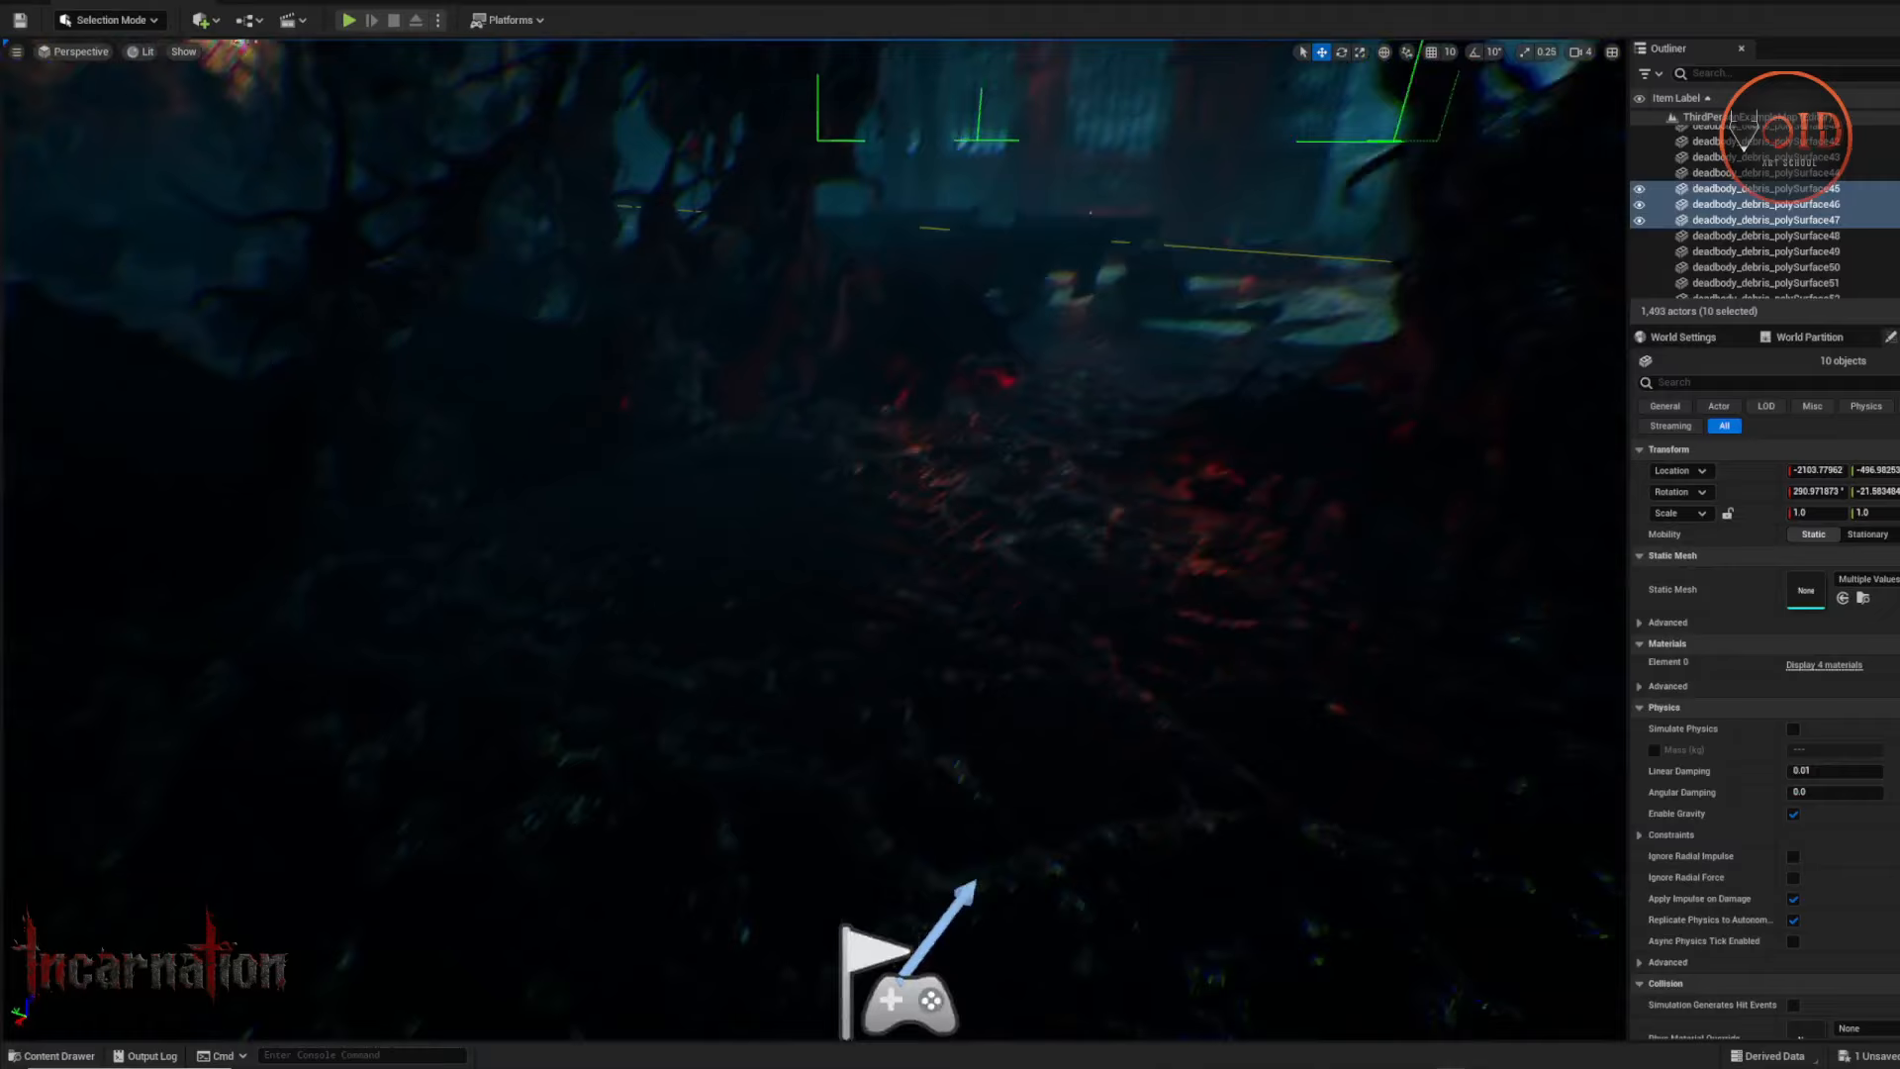
Frame the ten dead-body debris meshes piled on the bloody floor by the iron gate
{"action": "left_click", "coordinate": [1709, 220]}
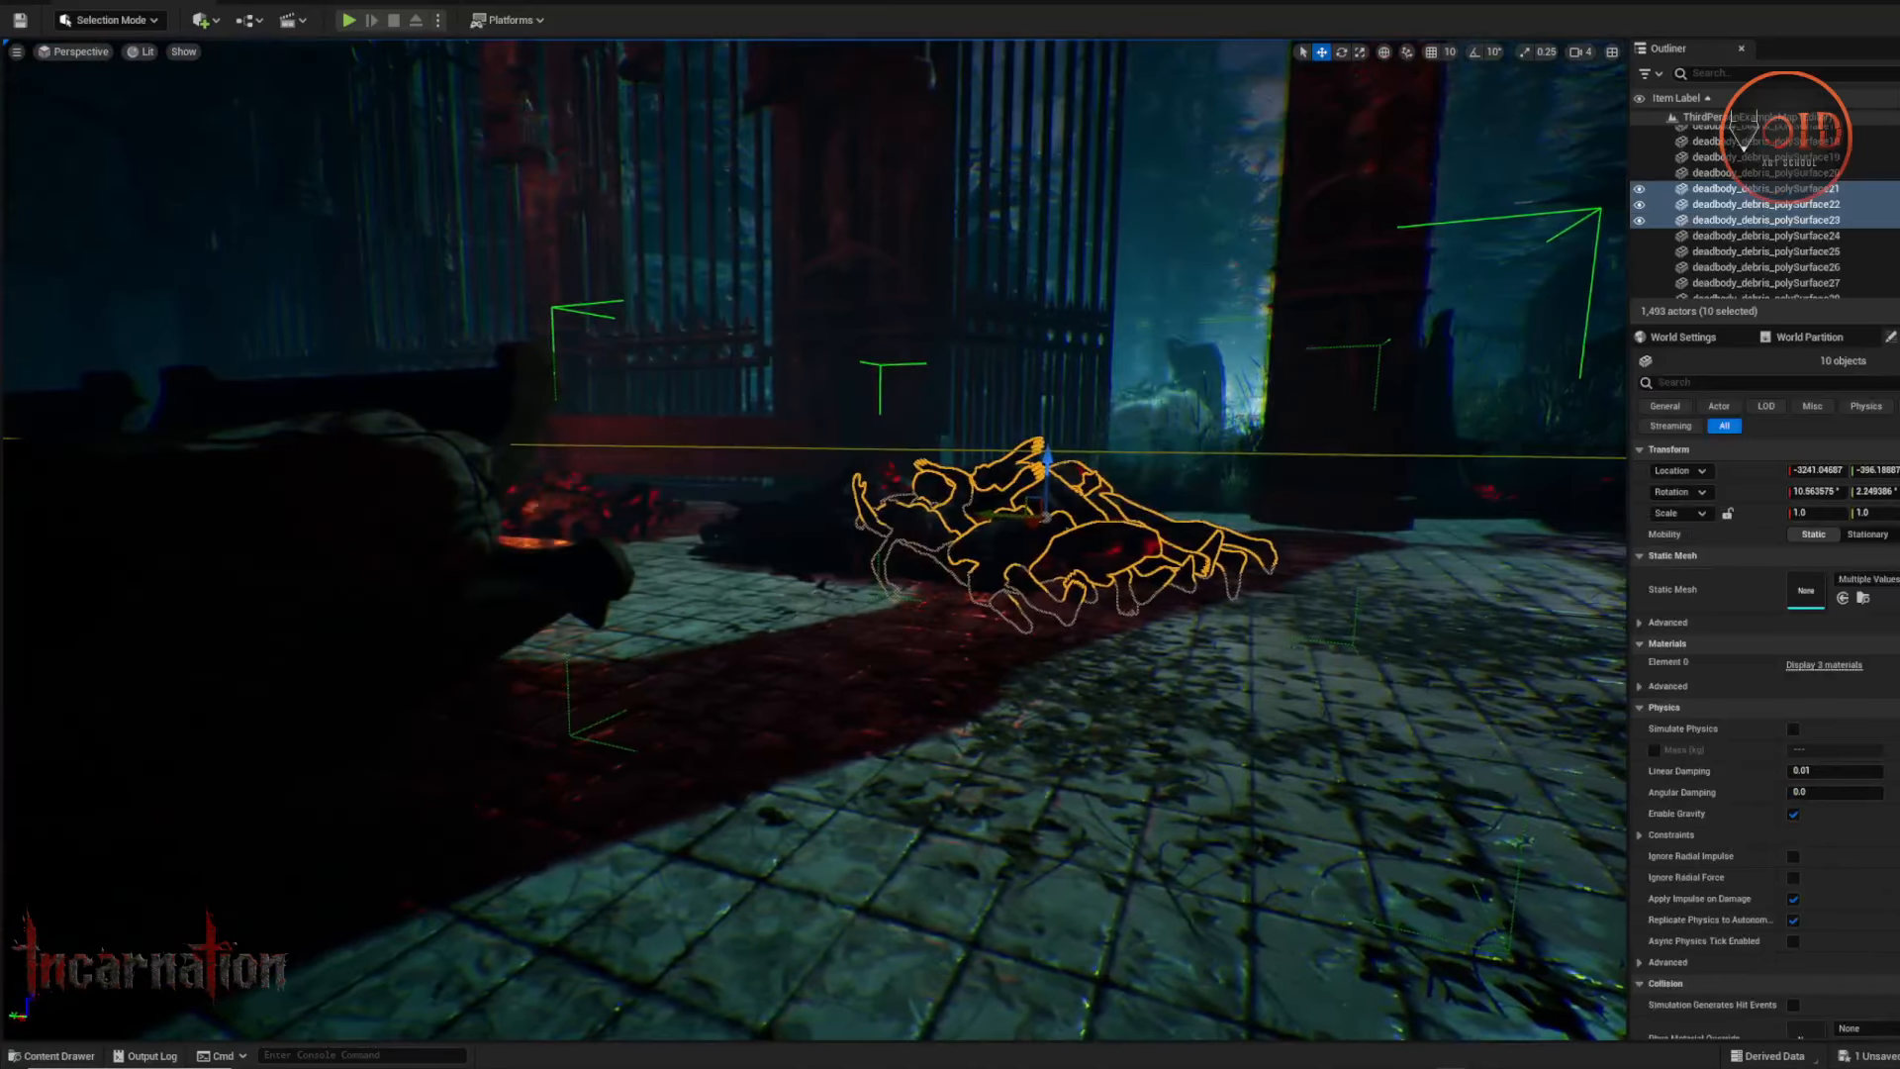
Fly along the misty forest path past rock borders and select the Landscape7 ground
{"action": "left_click", "coordinate": [1709, 220]}
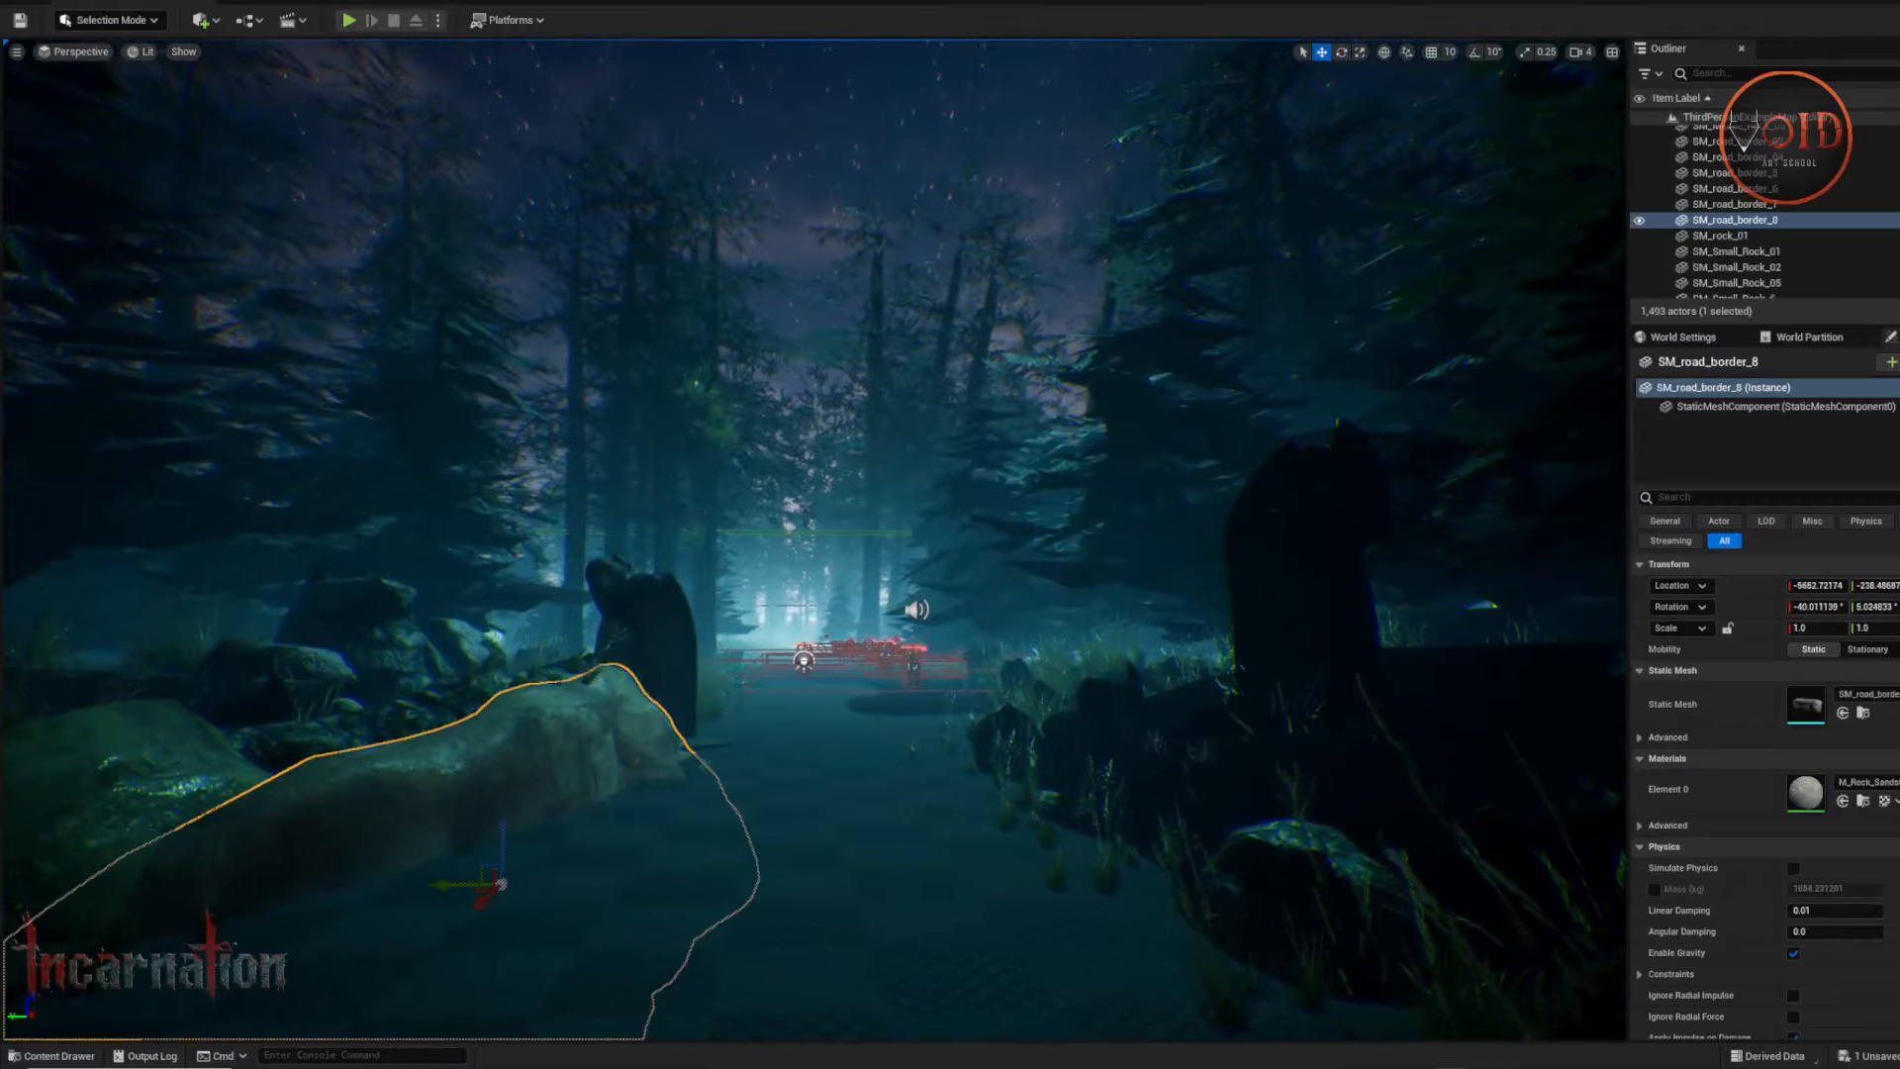
{"action": "left_click", "coordinate": [1721, 220]}
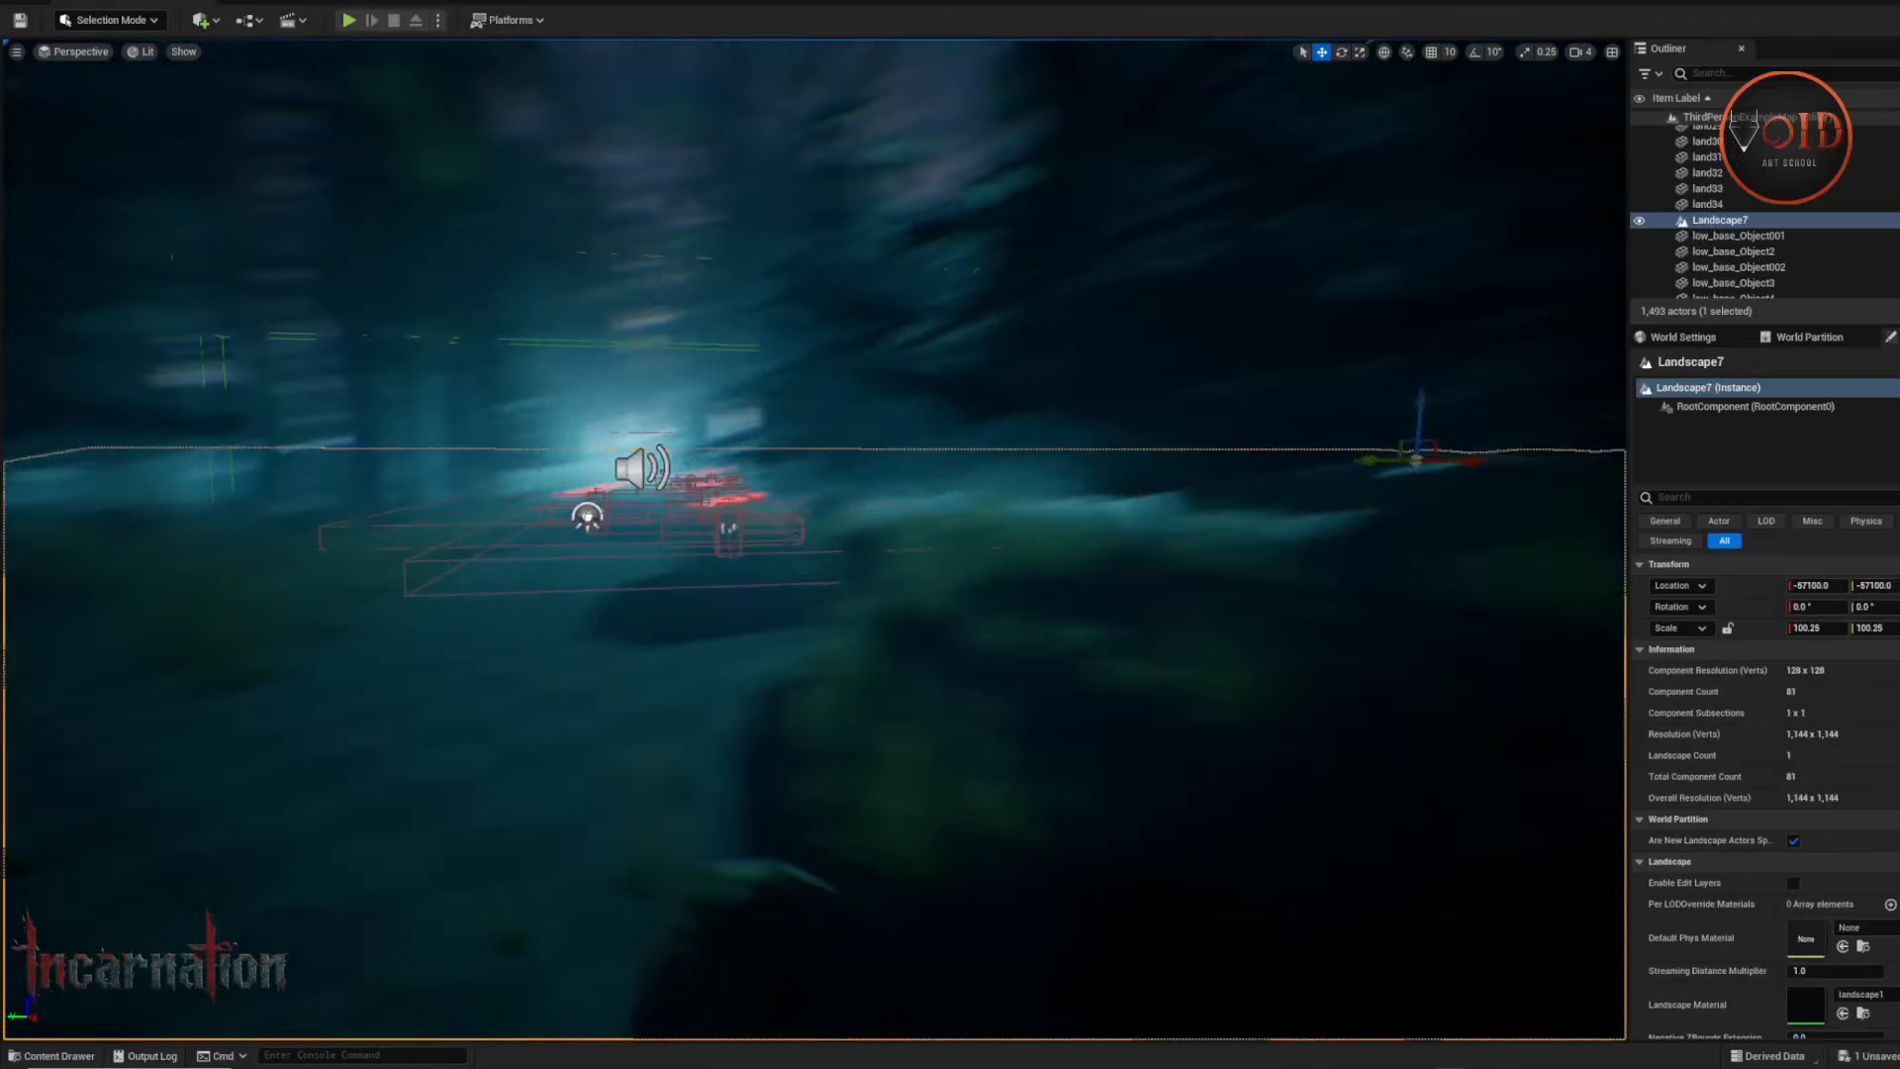